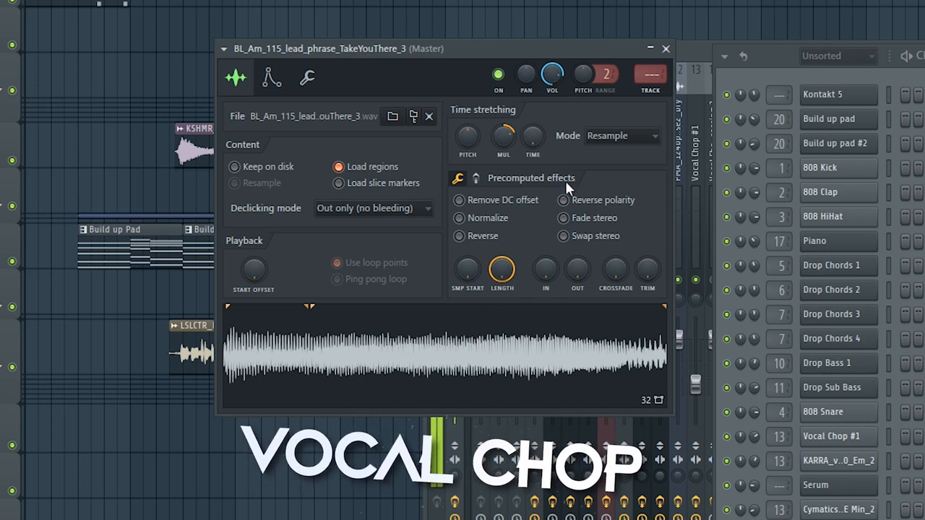
Set the vocal chop's time-stretching mode to Auto and bring up its Pitch envelope/LFO settings.
{"action": "left_click", "coordinate": [621, 136]}
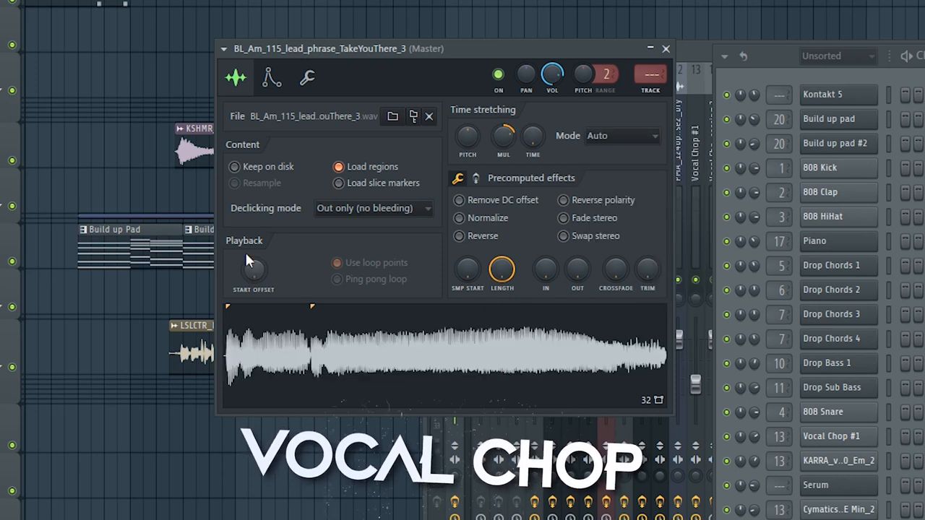
{"action": "left_click", "coordinate": [270, 78]}
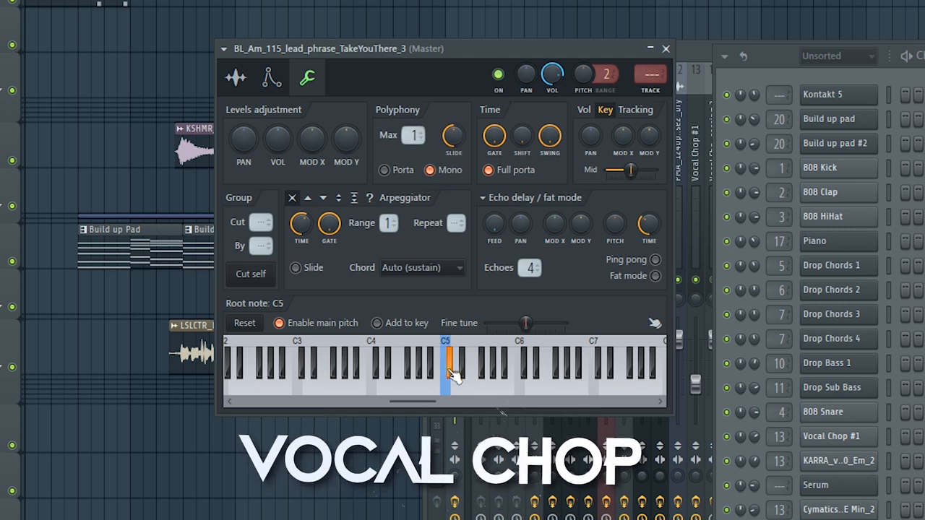
{"action": "left_click", "coordinate": [270, 78]}
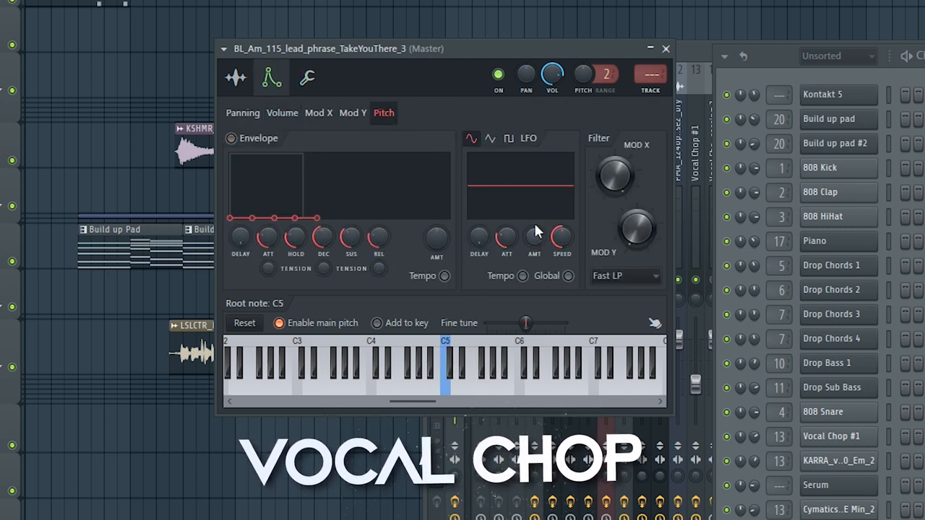